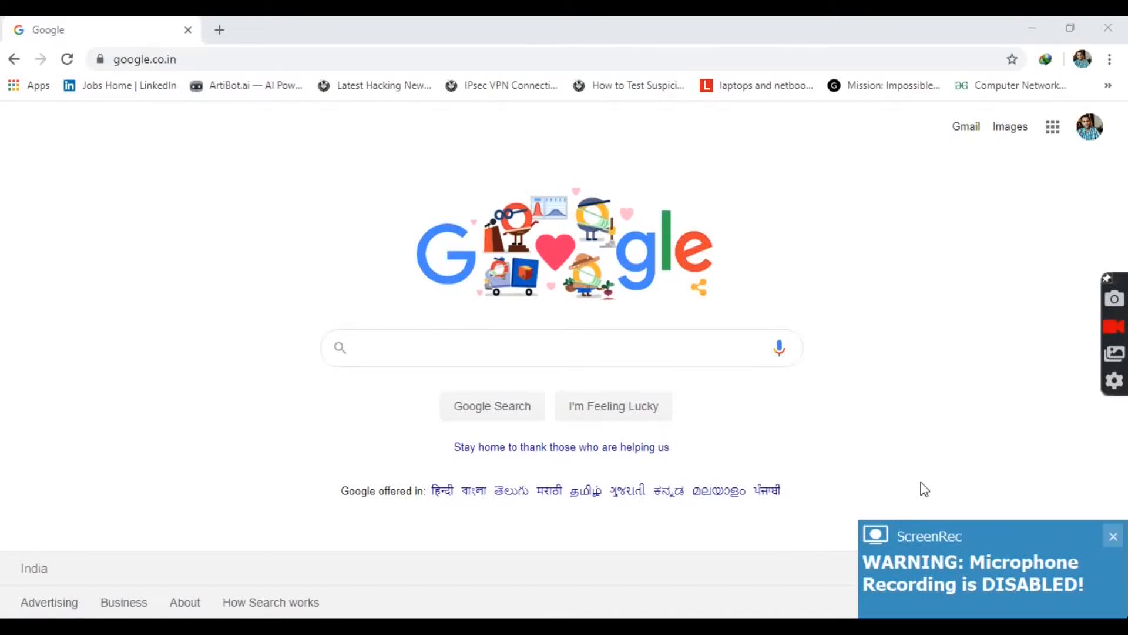
Search Google for networktips.in
{"action": "left_click", "coordinate": [516, 348]}
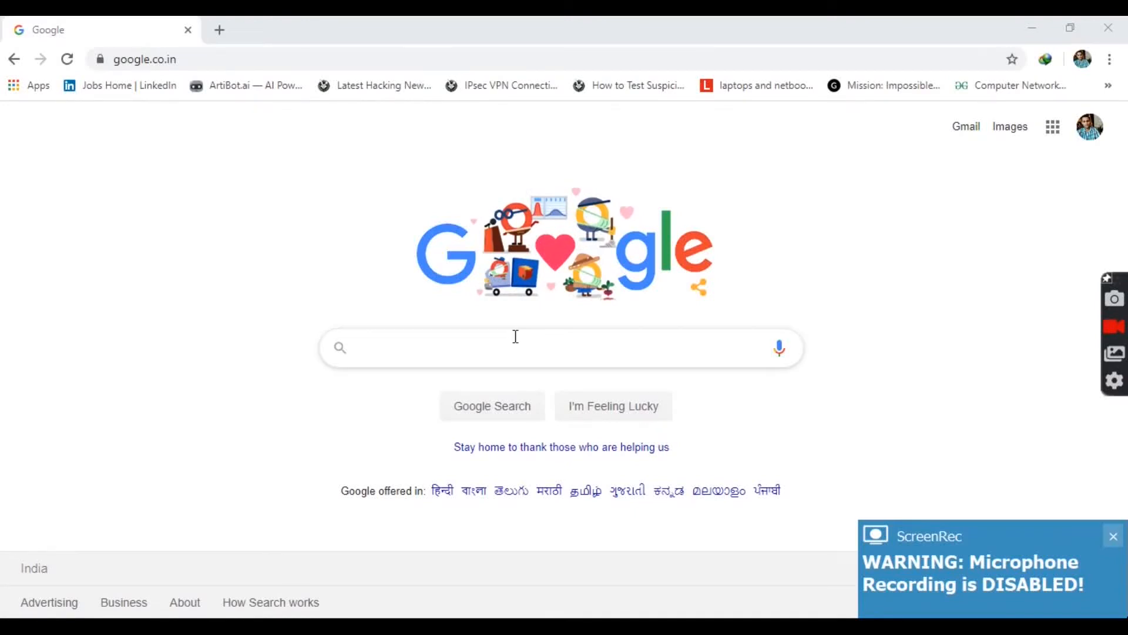
{"action": "type", "text": "networktips.in"}
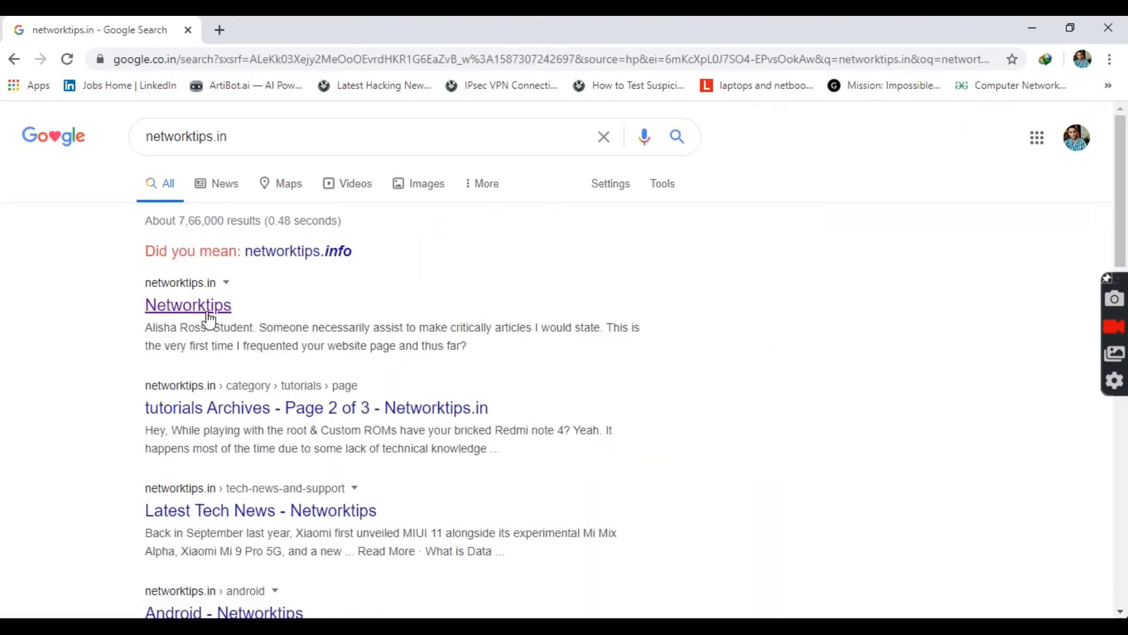
Open the Networktips site and scroll down to its Recent Posts section
{"action": "left_click", "coordinate": [188, 305]}
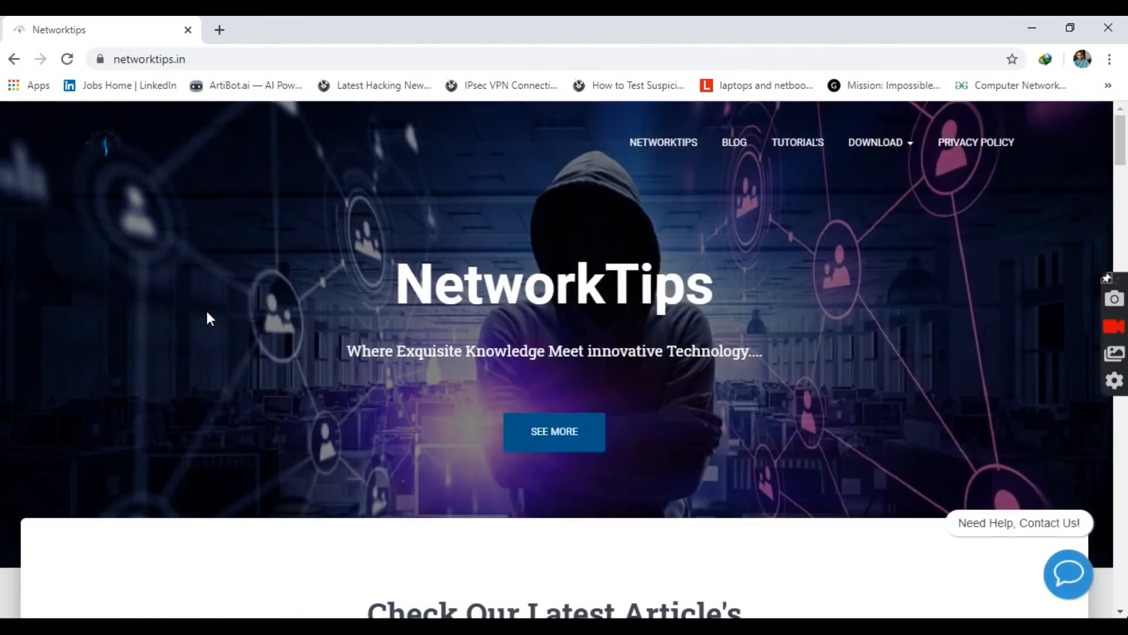
{"action": "scroll", "scroll_direction": "down", "scroll_amount": 3}
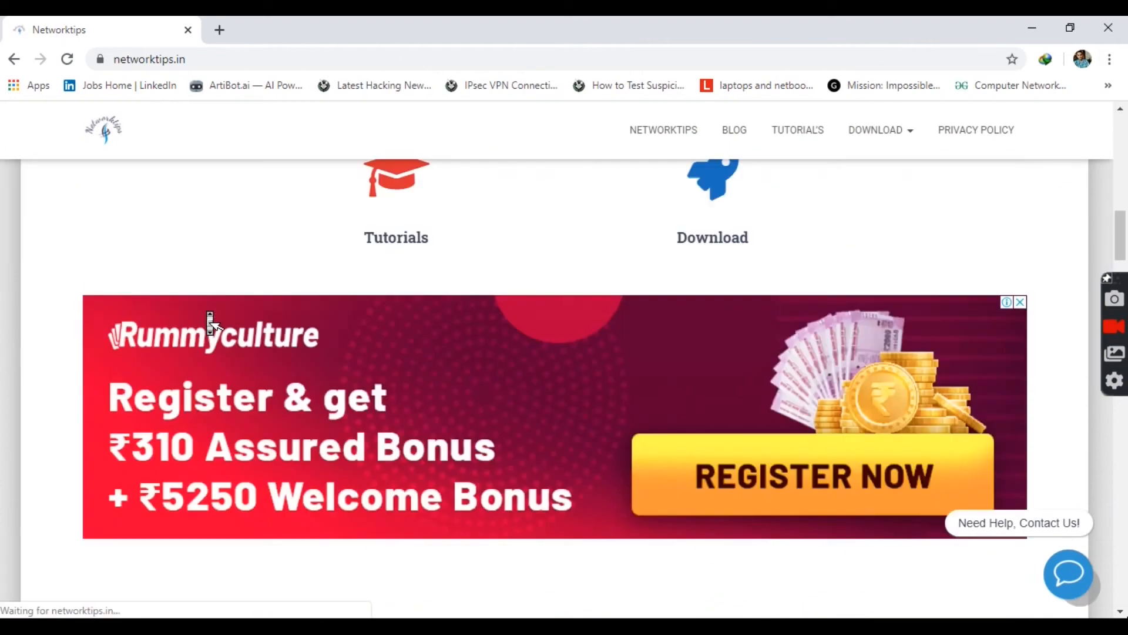
{"action": "scroll", "scroll_direction": "down", "scroll_amount": 3}
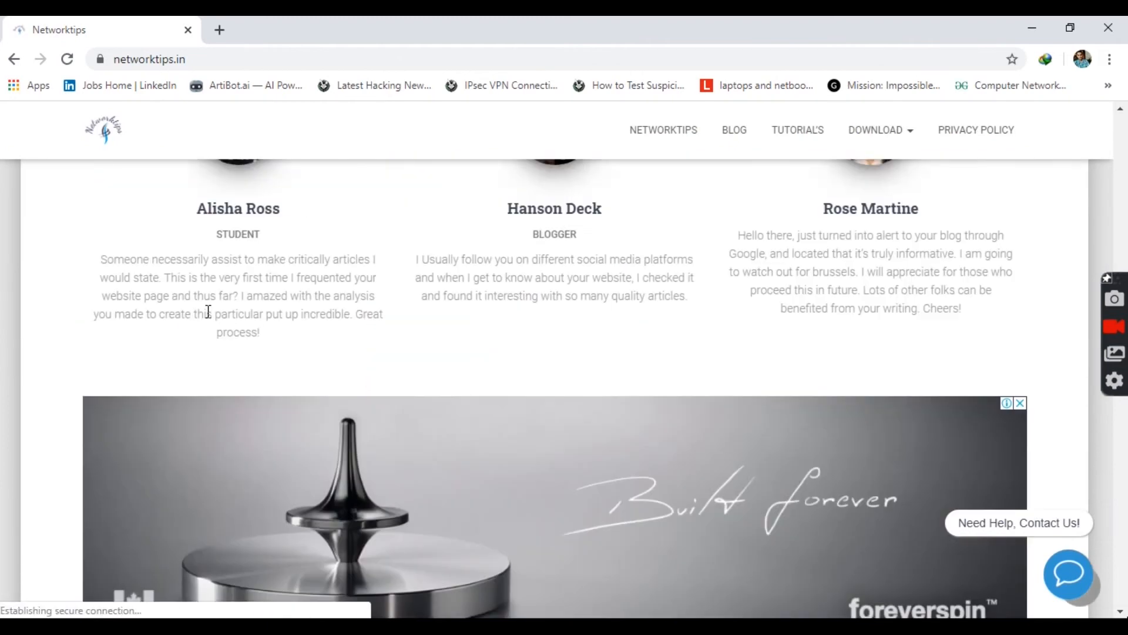
{"action": "scroll", "scroll_direction": "down", "scroll_amount": 3}
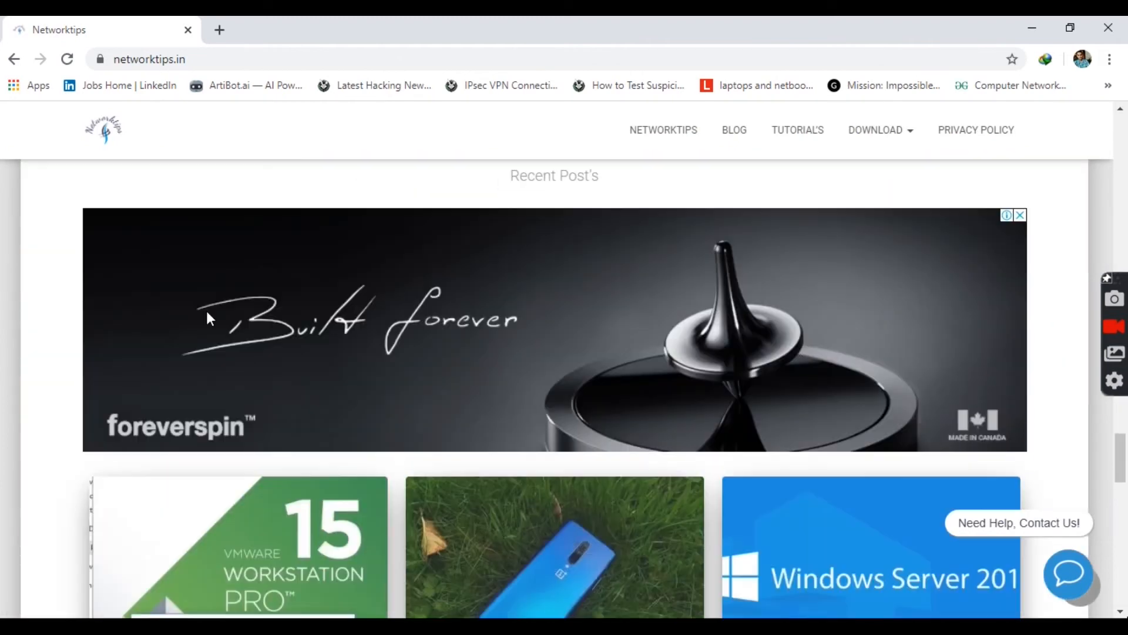
{"action": "scroll", "scroll_direction": "down", "scroll_amount": 3}
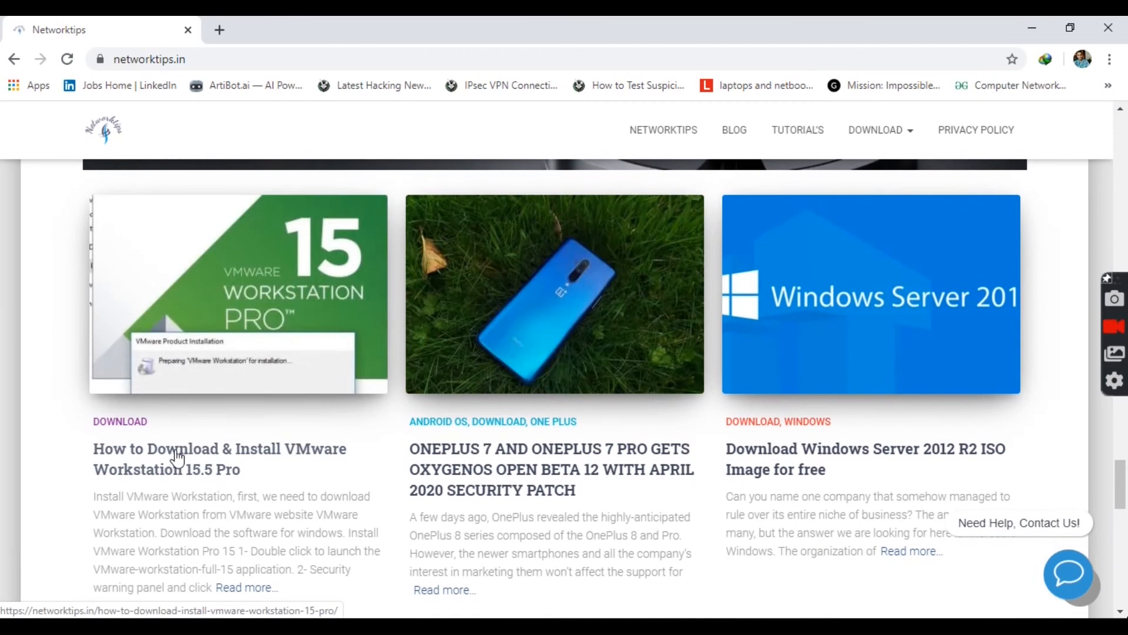
{"action": "mouse_move", "coordinate": [192, 467]}
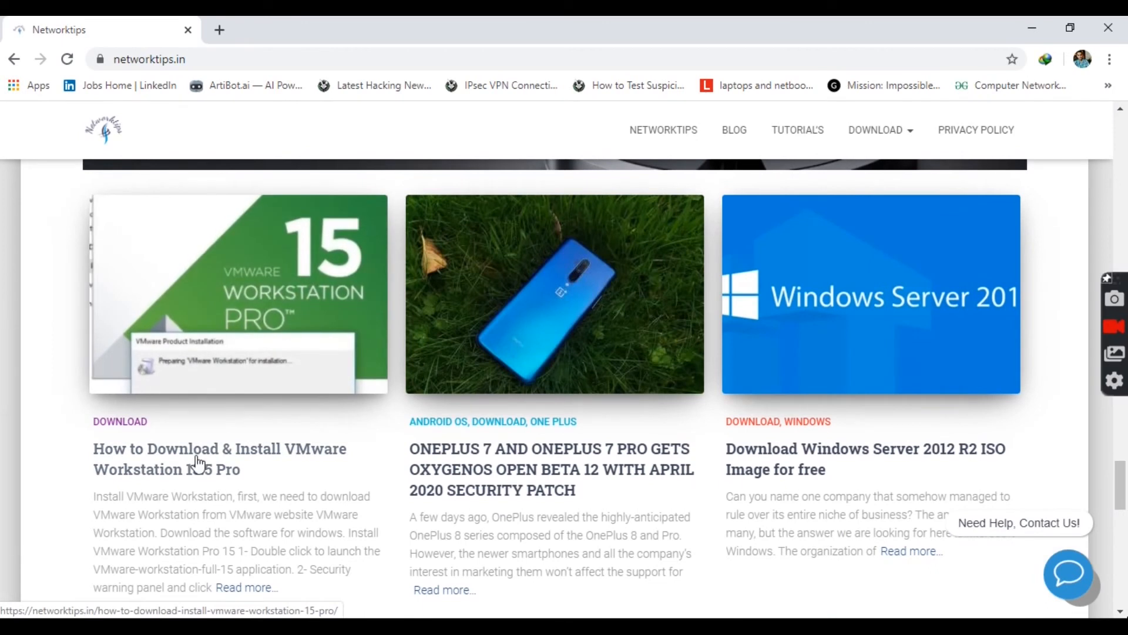
Open the 'How to Download & Install VMware Workstation 15.5 Pro' post and scroll to its Download link
{"action": "left_click", "coordinate": [199, 460]}
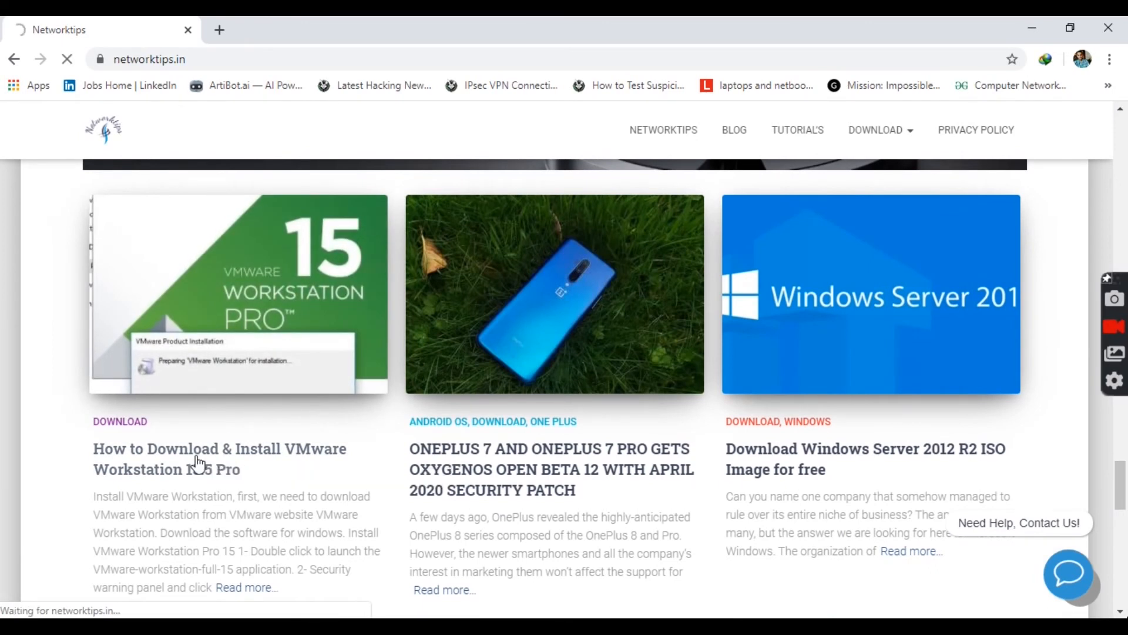
{"action": "left_click", "coordinate": [201, 459]}
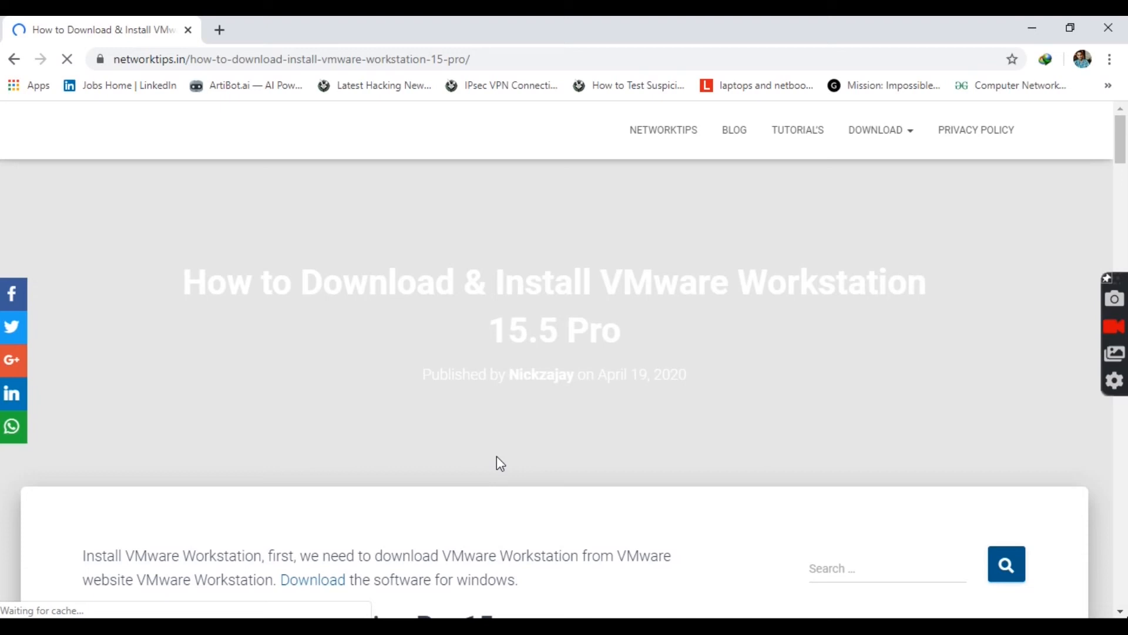
{"action": "scroll", "scroll_direction": "down", "scroll_amount": 3}
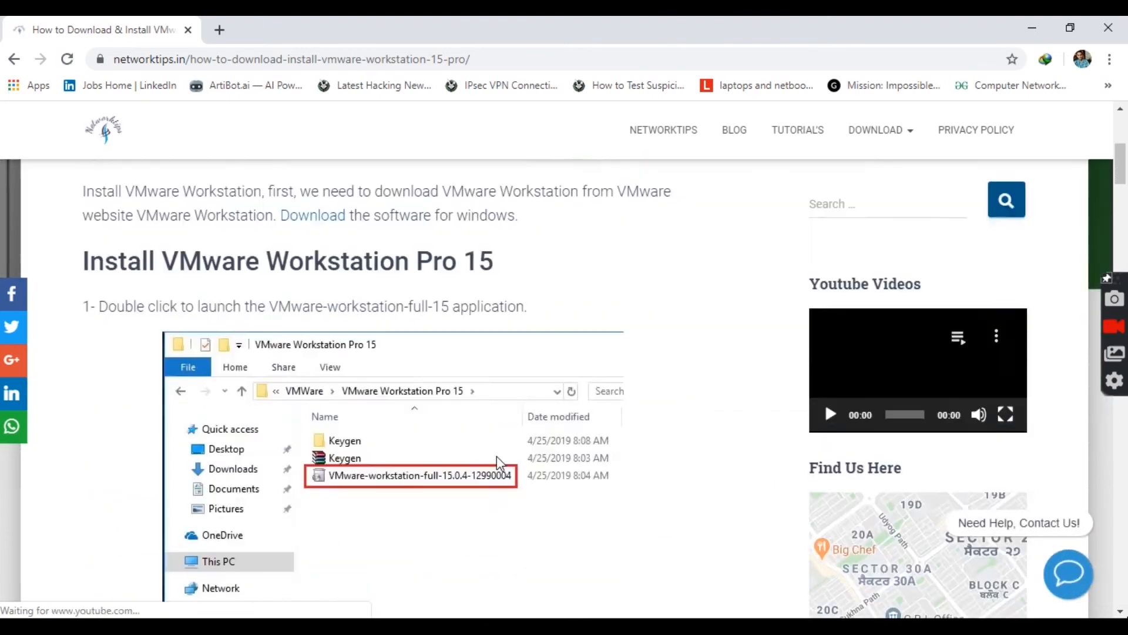
{"action": "scroll", "scroll_direction": "down", "scroll_amount": 3}
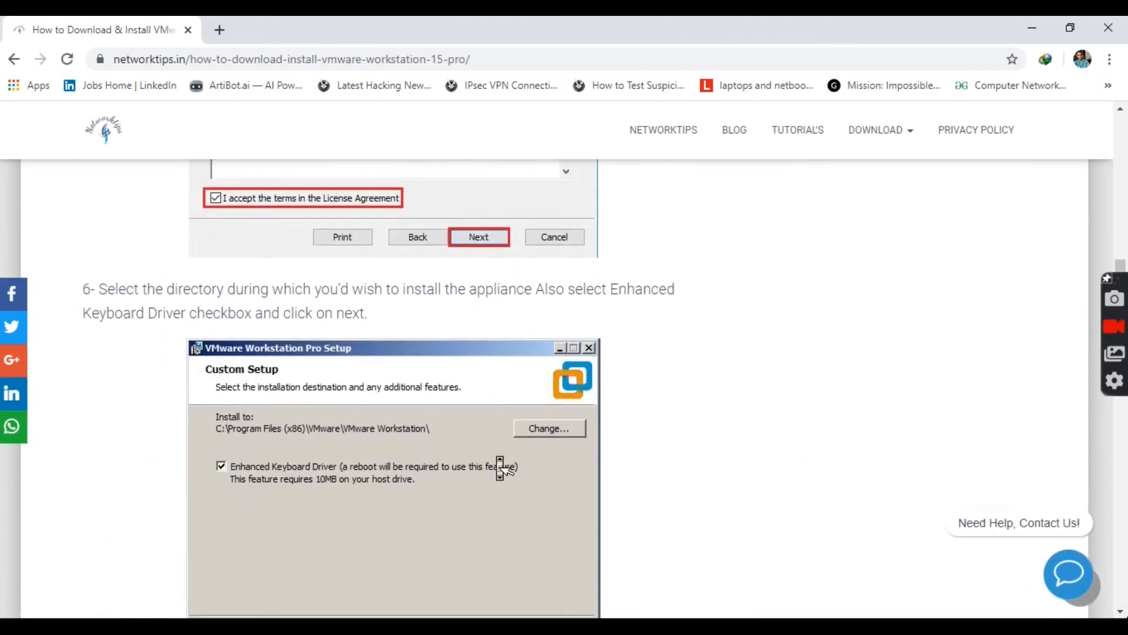
{"action": "scroll", "scroll_direction": "down", "scroll_amount": 3}
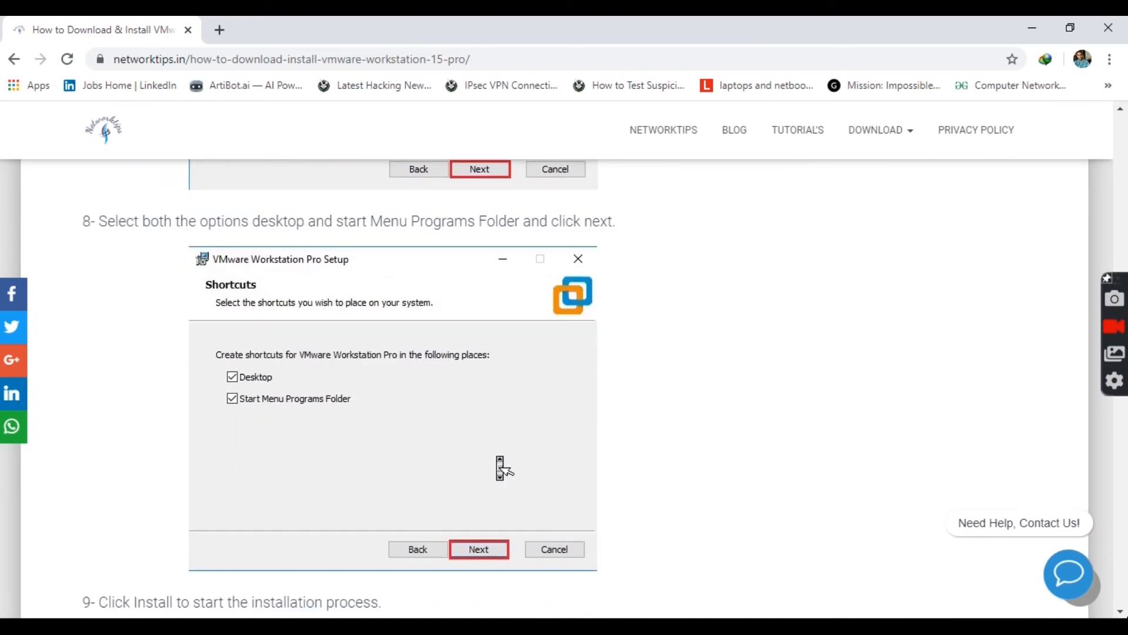
{"action": "scroll", "scroll_direction": "down", "scroll_amount": 3}
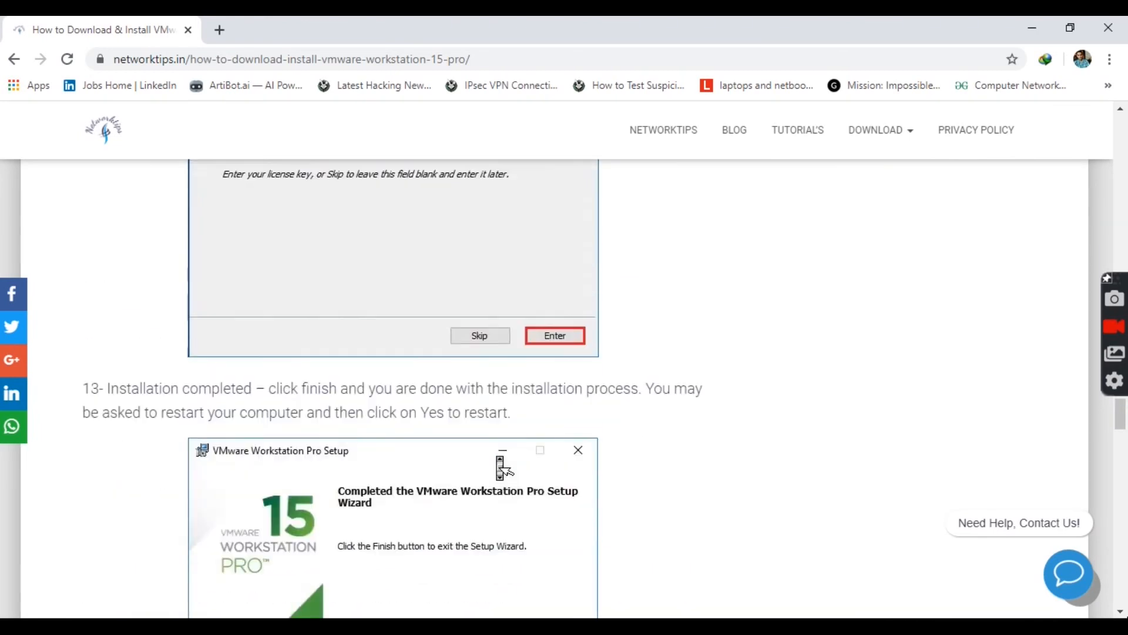
{"action": "scroll", "scroll_direction": "down", "scroll_amount": 3}
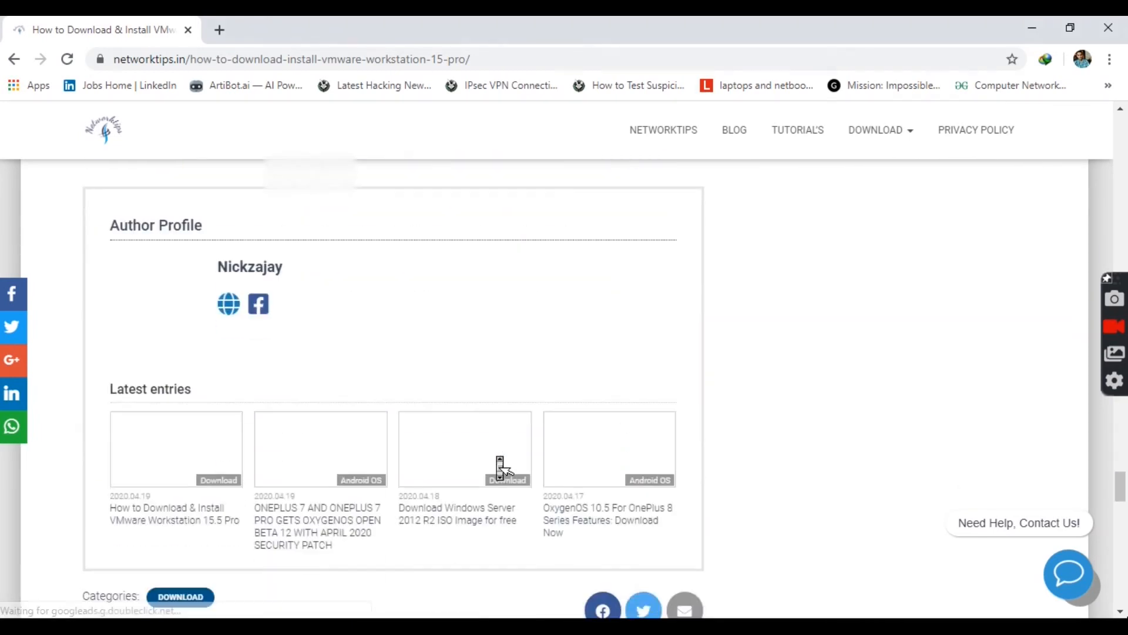
{"action": "scroll", "scroll_direction": "up", "scroll_amount": 3}
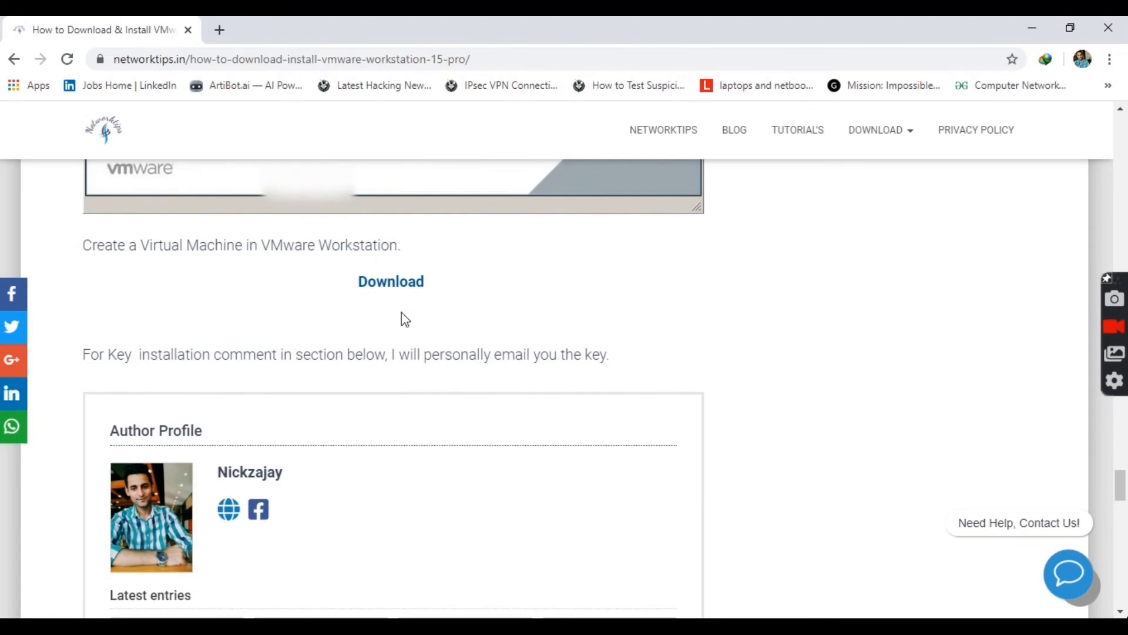
{"action": "mouse_move", "coordinate": [384, 298]}
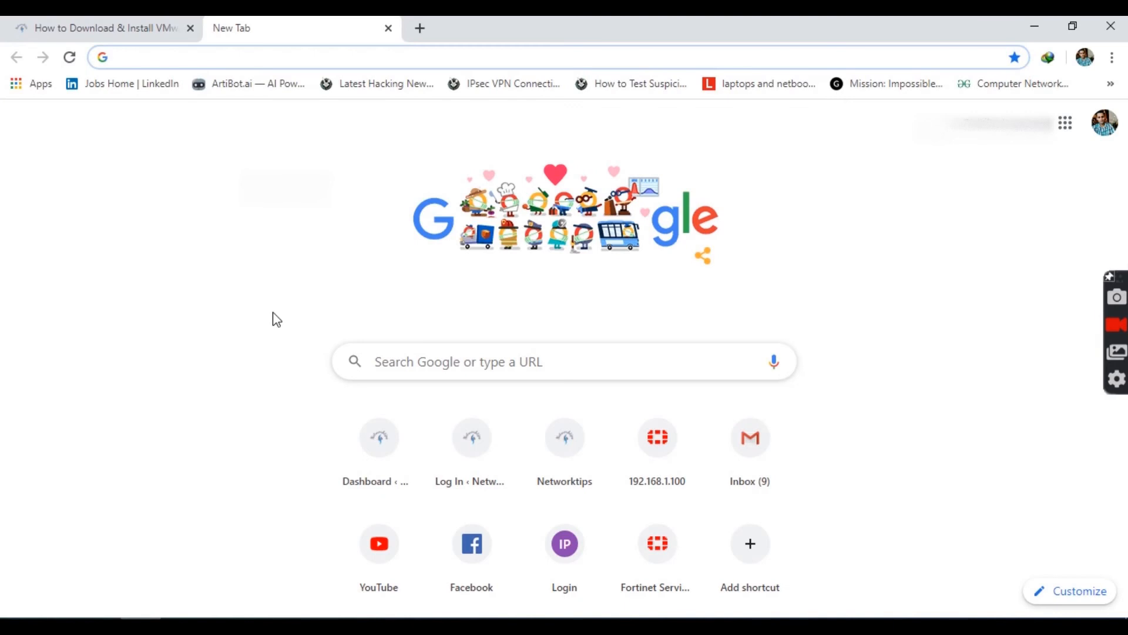
Go to support.fortinet.com in the new tab
{"action": "left_click", "coordinate": [203, 57]}
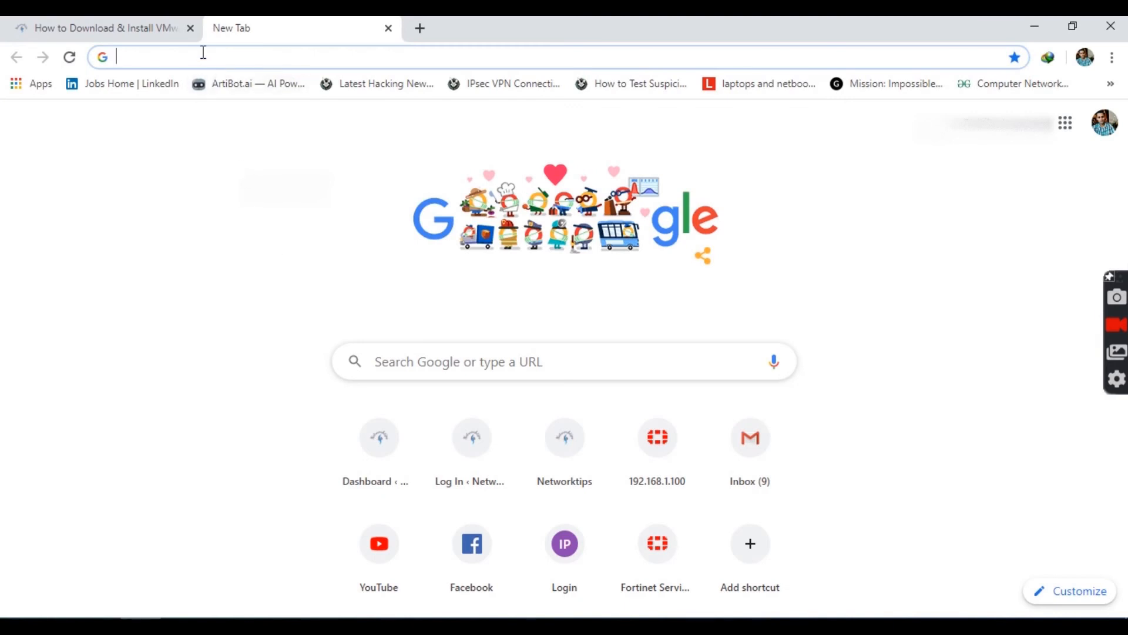
{"action": "type", "text": "support.fortinet.com"}
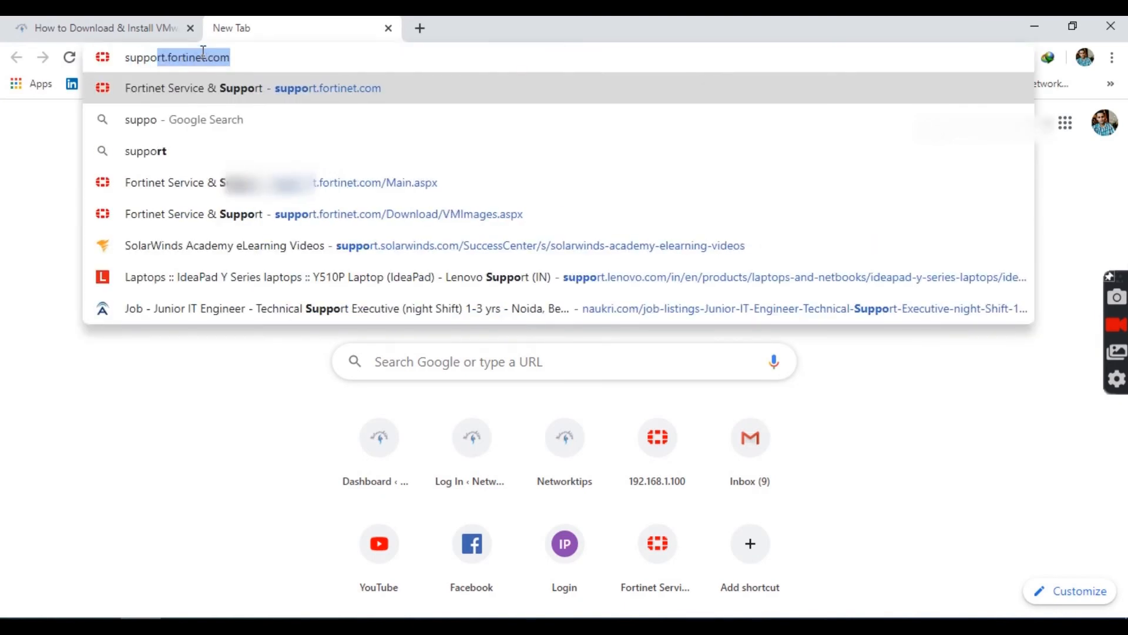
{"action": "key", "text": "Enter"}
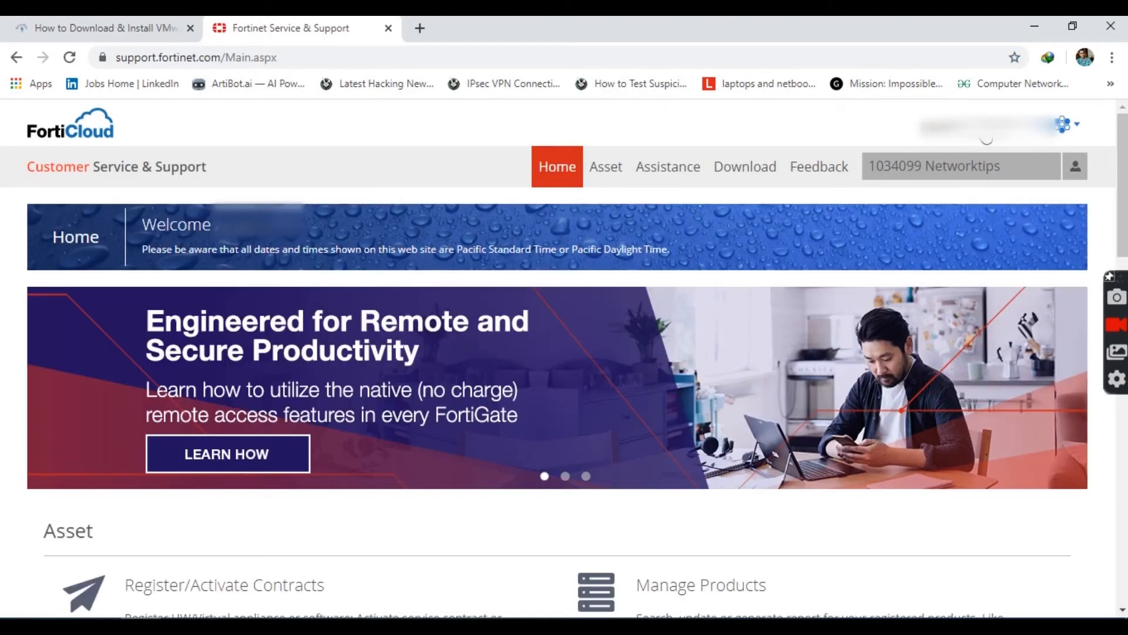
Navigate through the Download menu to the FortiCloud VM Images page
{"action": "left_click", "coordinate": [1065, 123]}
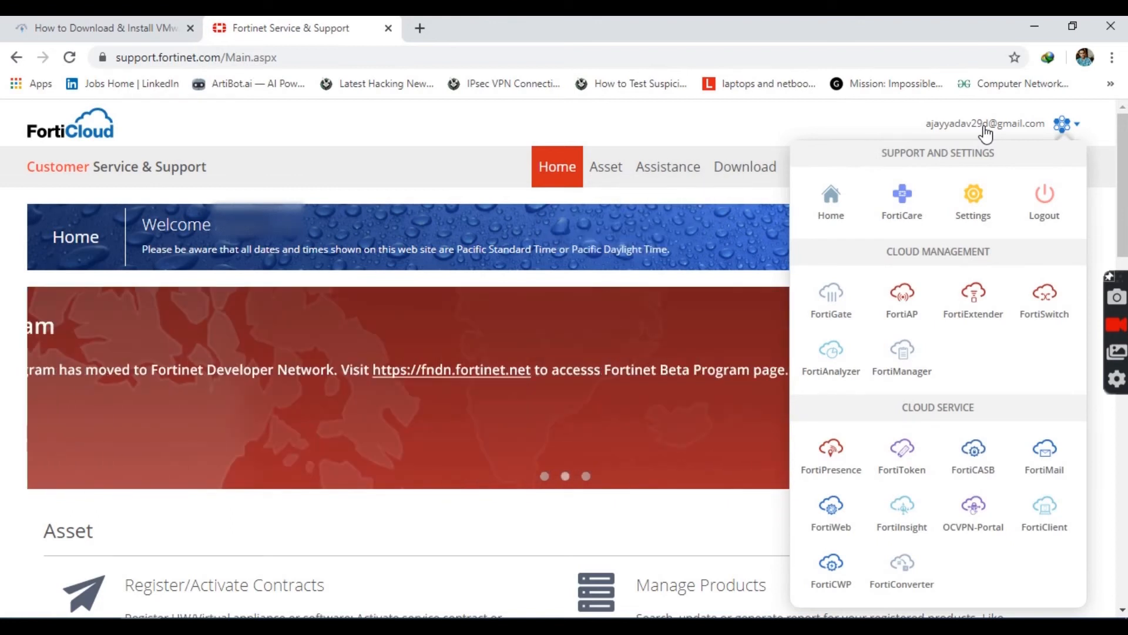
{"action": "left_click", "coordinate": [745, 166]}
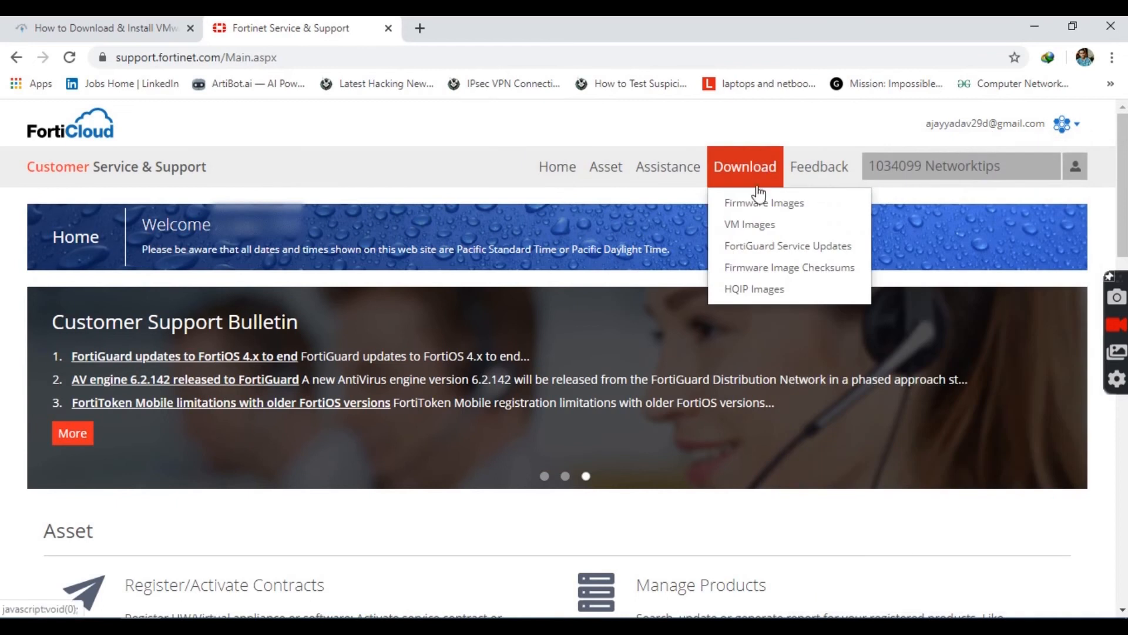
{"action": "mouse_move", "coordinate": [758, 229]}
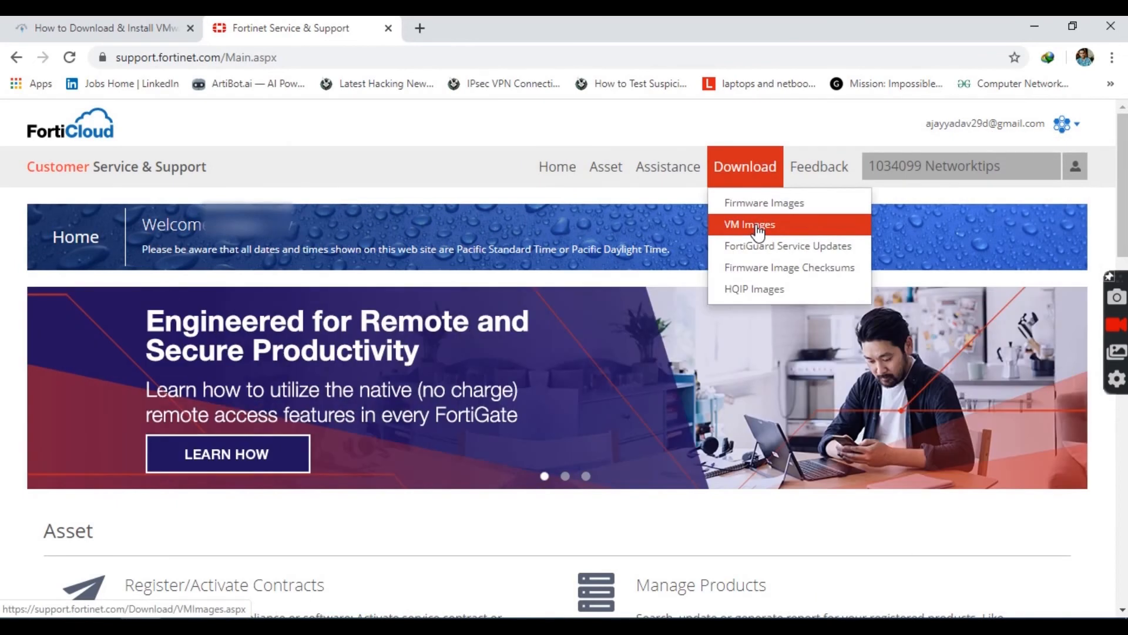
{"action": "left_click", "coordinate": [752, 224]}
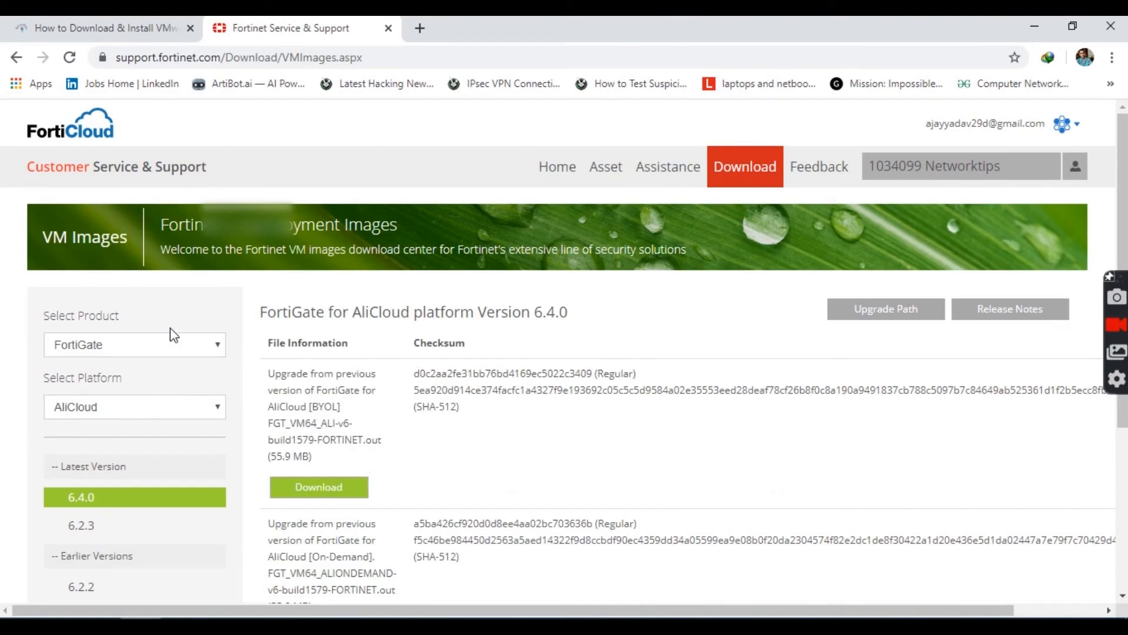
Switch the platform to VMware ESXi and download the new-deployment FortiGate VM64 OVF zip
{"action": "left_click", "coordinate": [134, 407]}
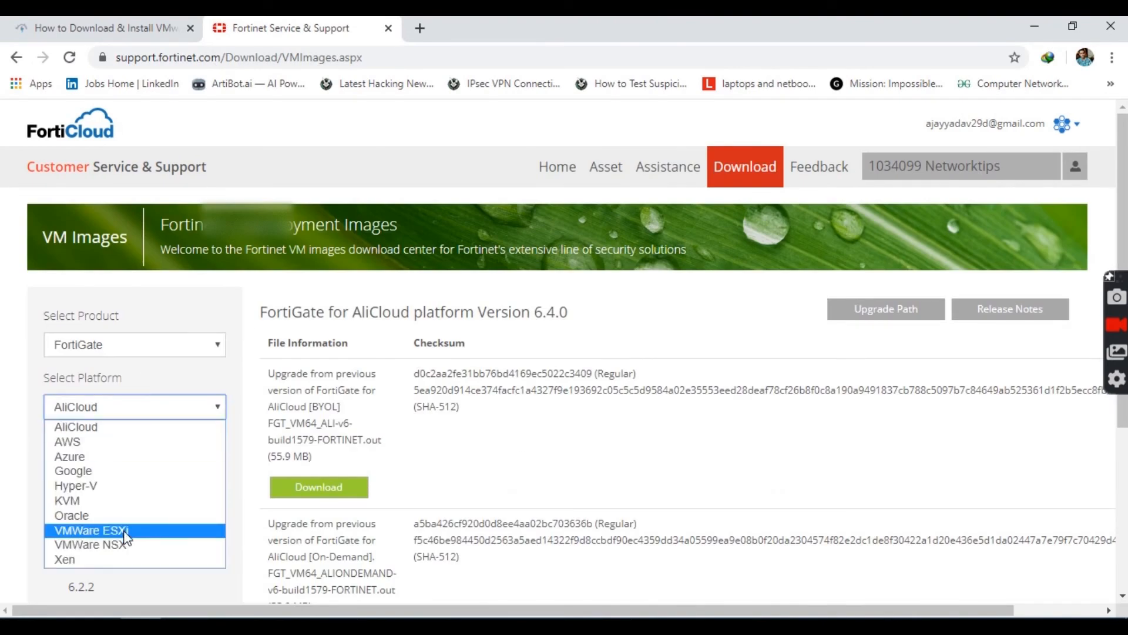
{"action": "left_click", "coordinate": [93, 530]}
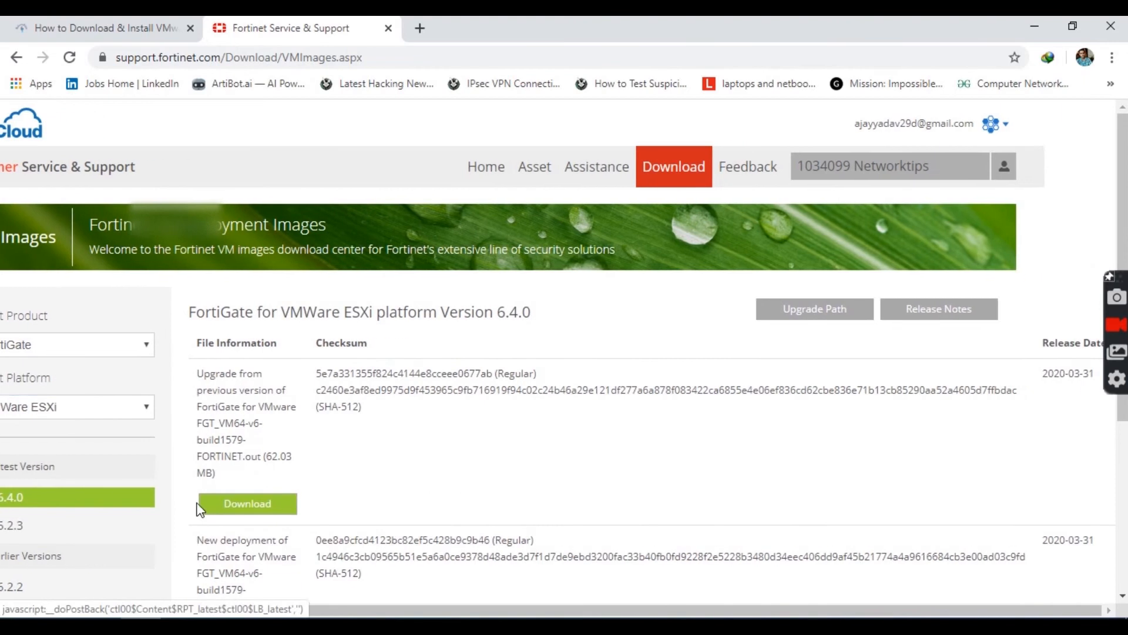
{"action": "scroll", "scroll_direction": "down", "scroll_amount": 3}
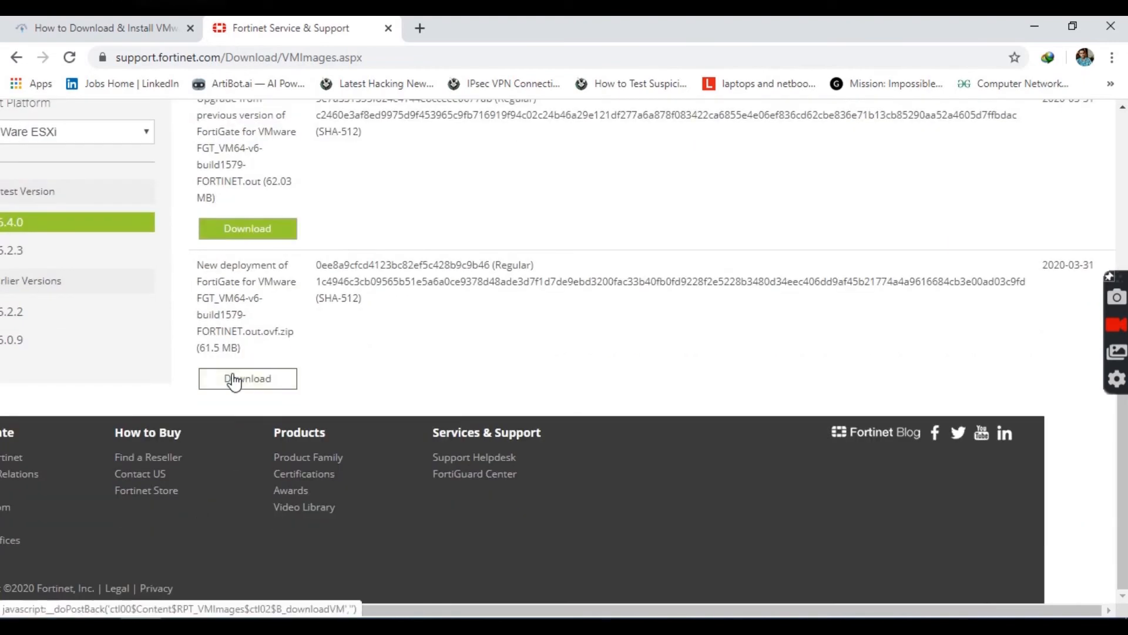
{"action": "left_click", "coordinate": [247, 379]}
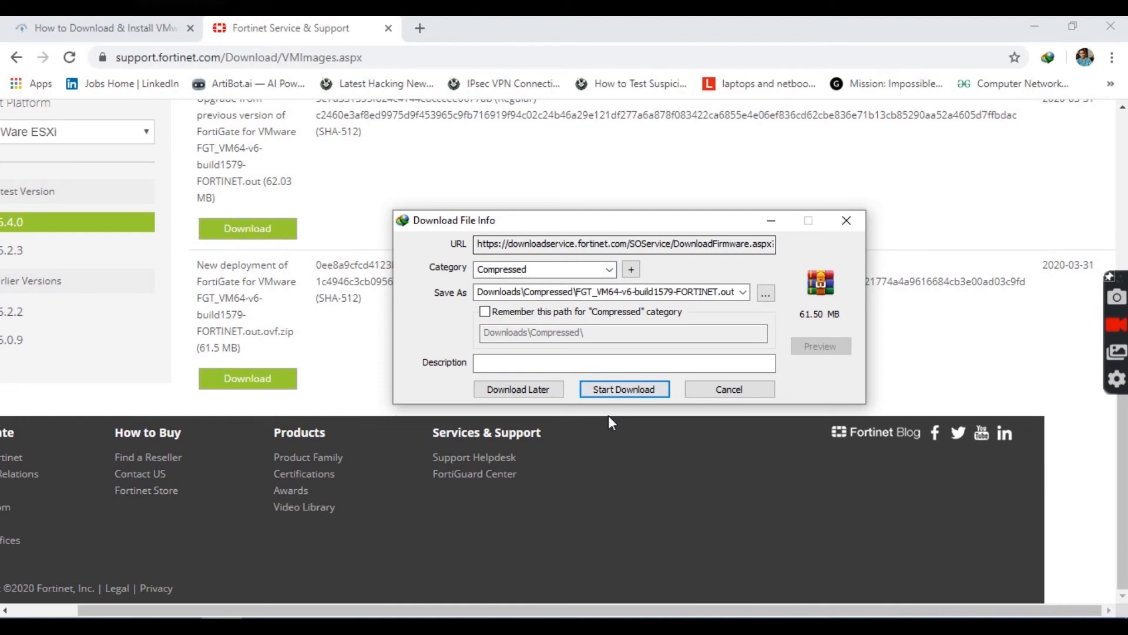
Download the 61.50 MB OVF zip in IDM and open its containing folder
{"action": "left_click", "coordinate": [625, 389]}
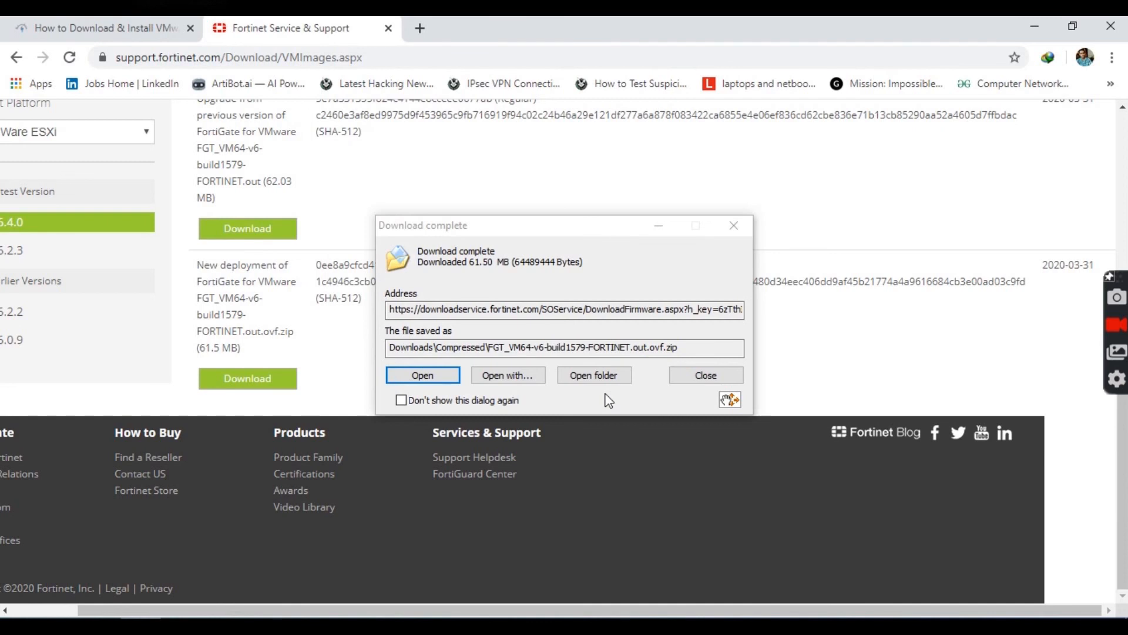
{"action": "left_click", "coordinate": [706, 375]}
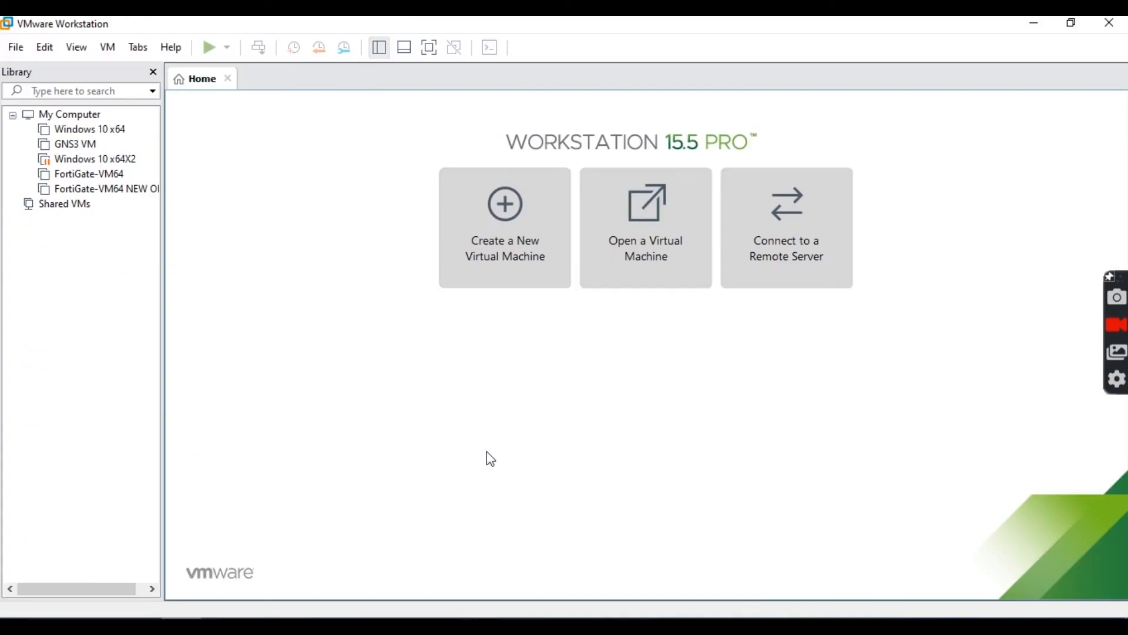
{"action": "mouse_move", "coordinate": [632, 337]}
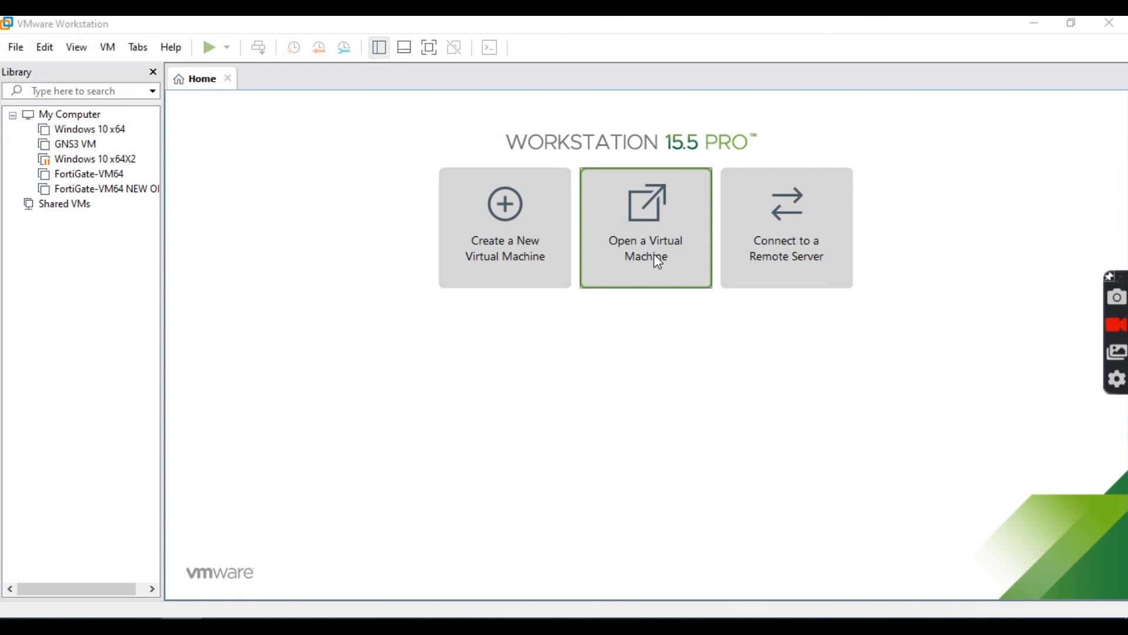
Open FortiGate-VM64.ovf from the extracted Downloads folder in VMware Workstation
{"action": "left_click", "coordinate": [646, 226]}
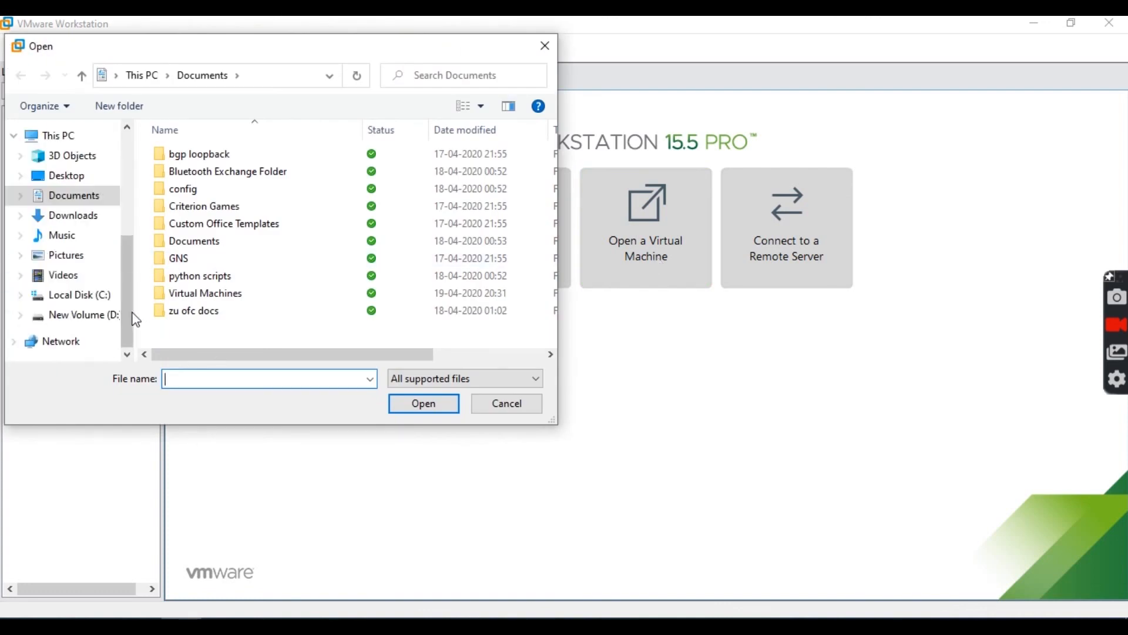
{"action": "left_click", "coordinate": [73, 215]}
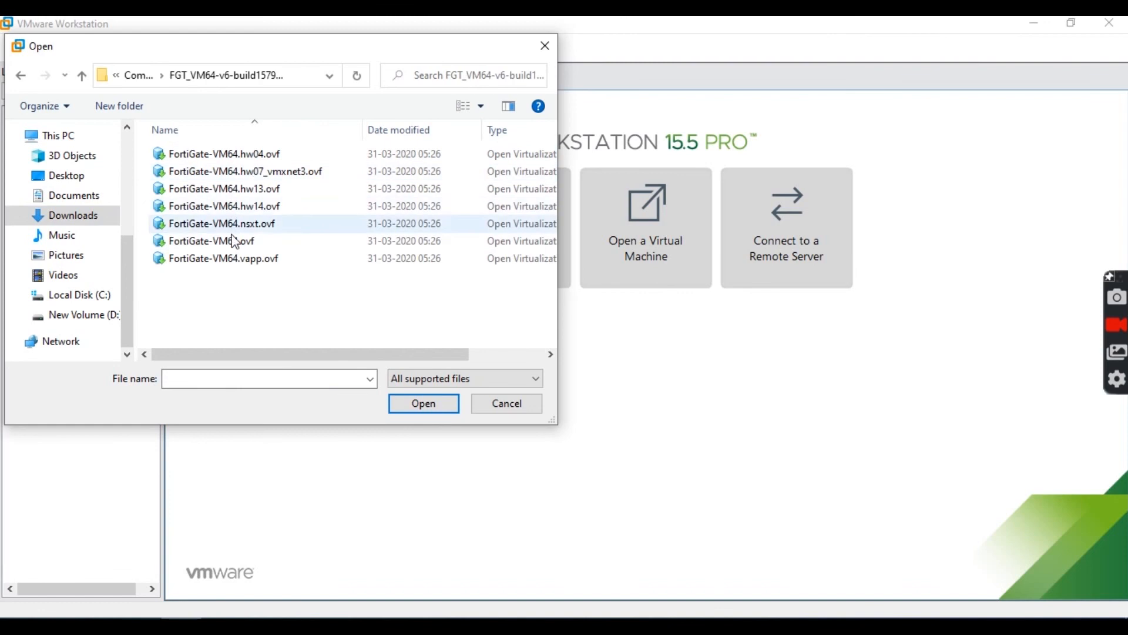
{"action": "left_click", "coordinate": [207, 240]}
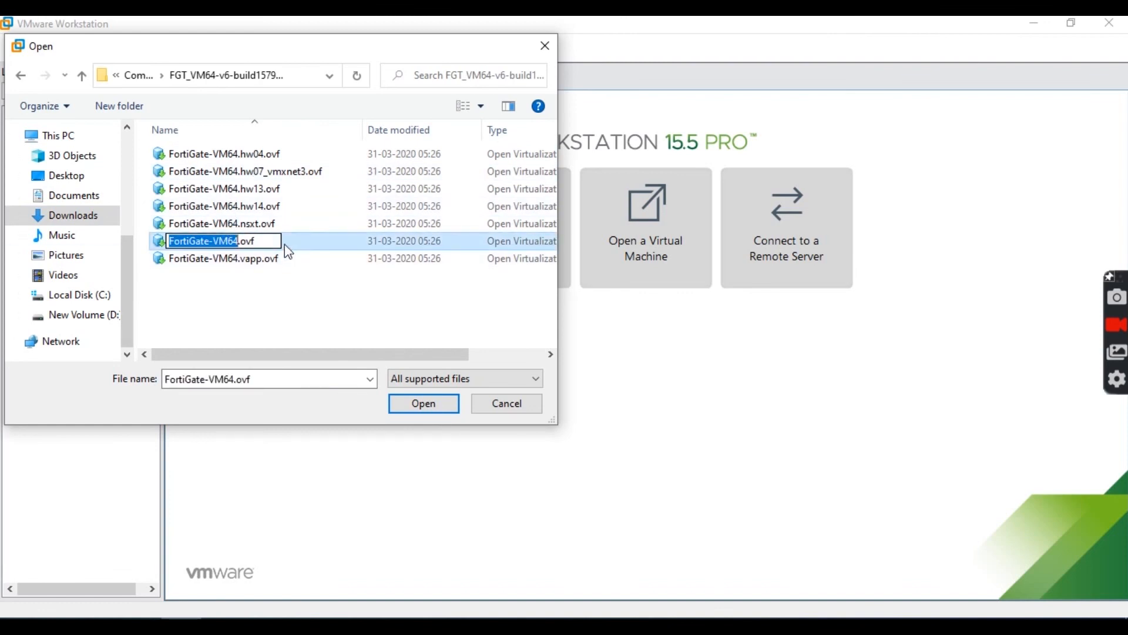
{"action": "left_click", "coordinate": [424, 403]}
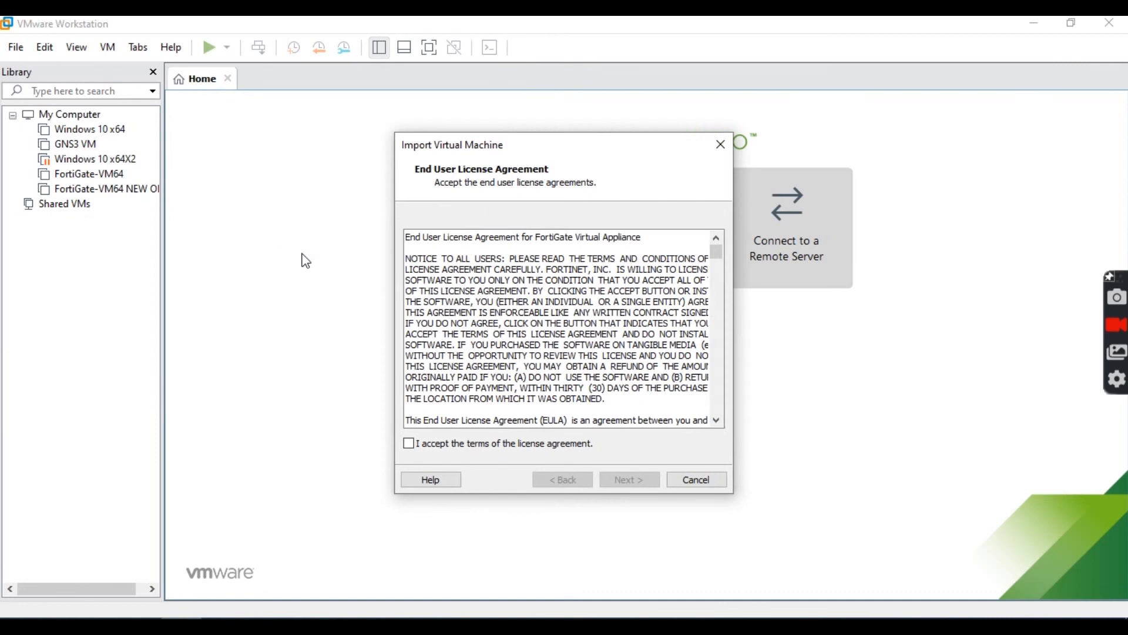
Accept the license, name the VM 'FortiGate-VM64 test', and import it
{"action": "left_click", "coordinate": [409, 460]}
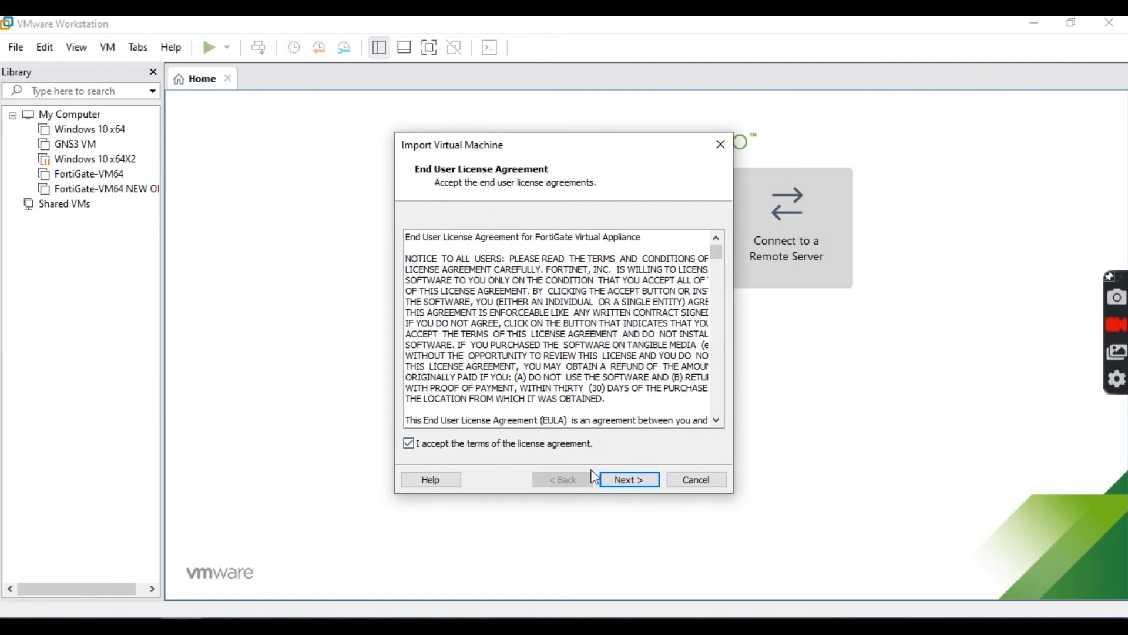
{"action": "left_click", "coordinate": [629, 479]}
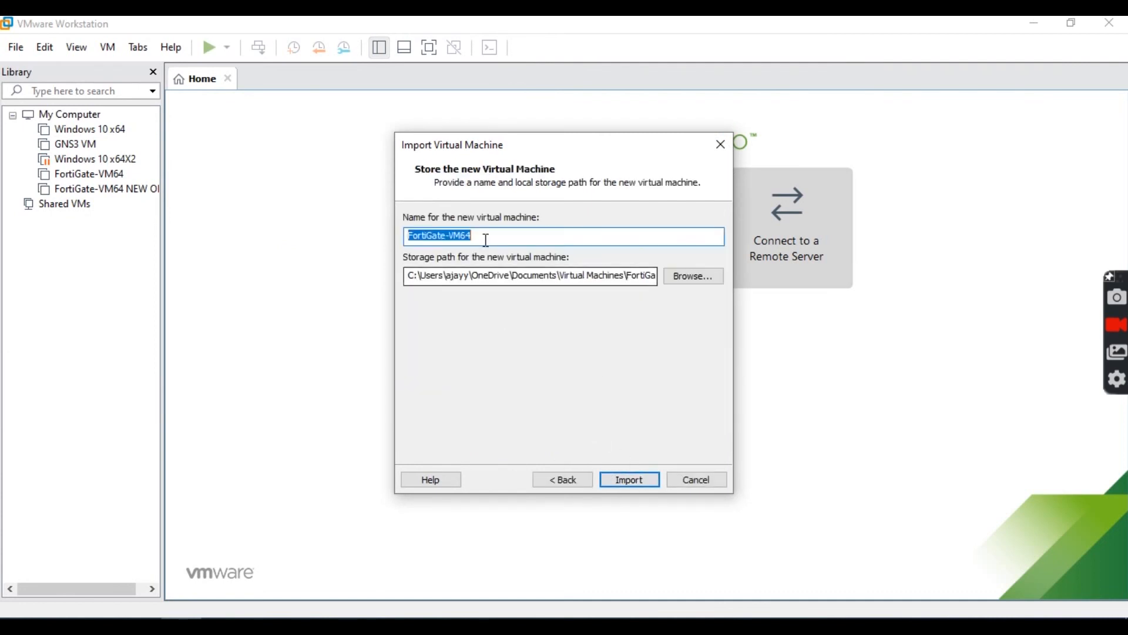
{"action": "type", "text": "test"}
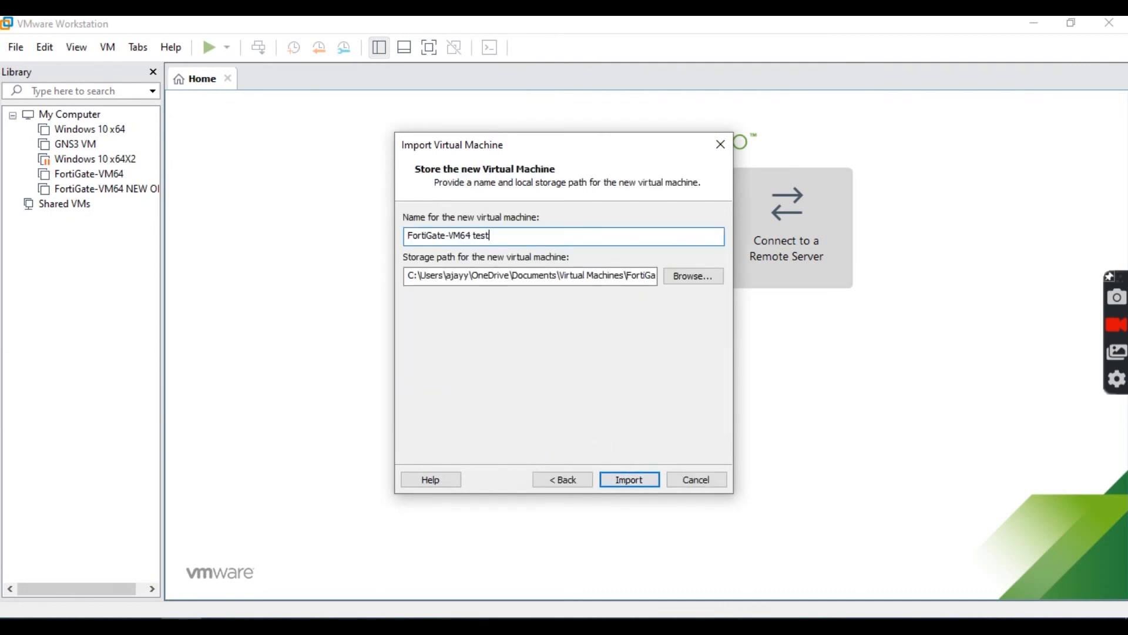
{"action": "left_click", "coordinate": [628, 479]}
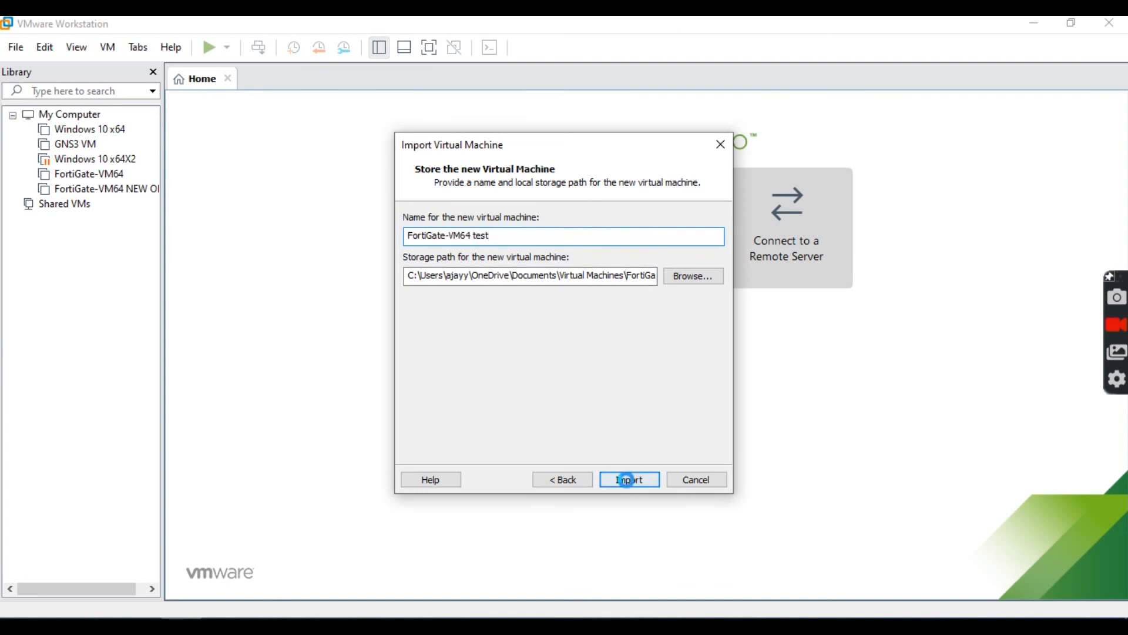
{"action": "left_click", "coordinate": [629, 479]}
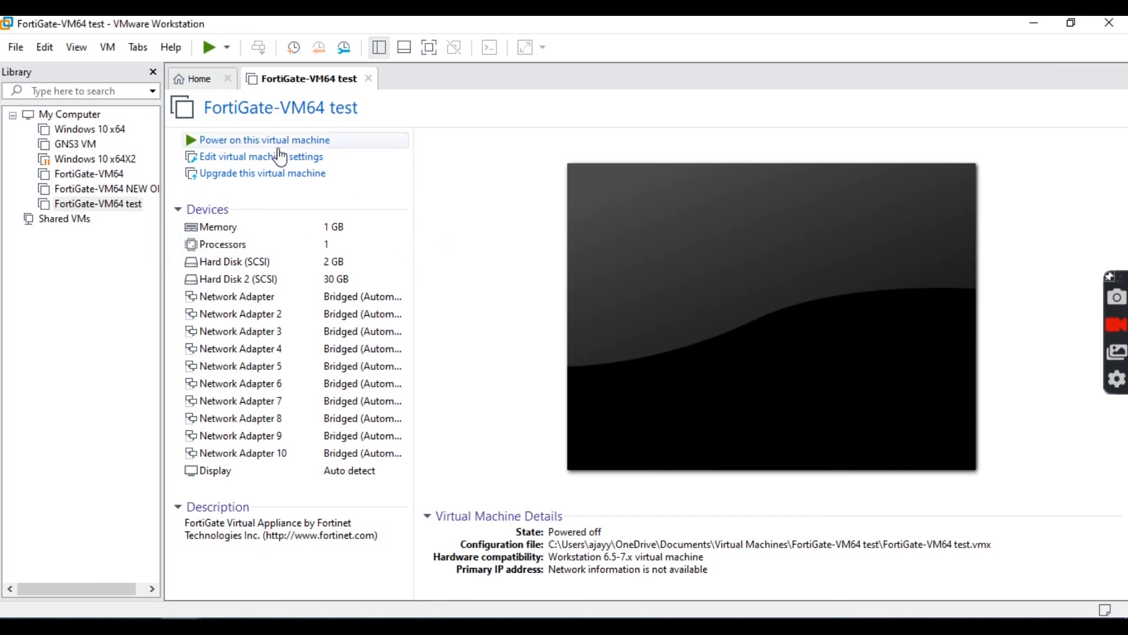
{"action": "mouse_move", "coordinate": [292, 259]}
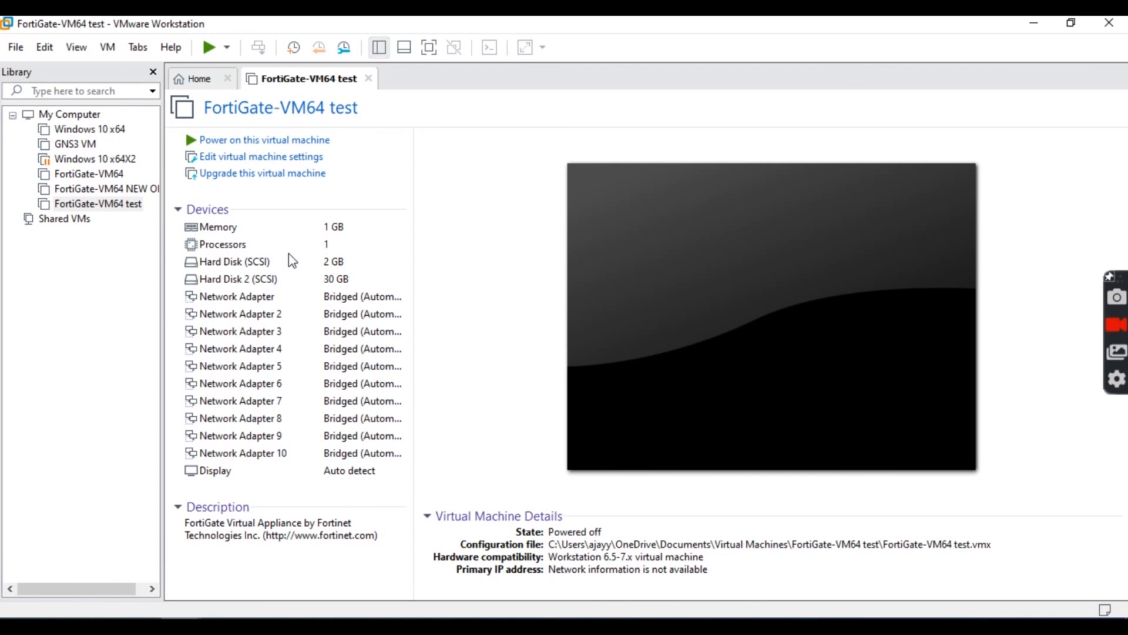
{"action": "mouse_move", "coordinate": [562, 189]}
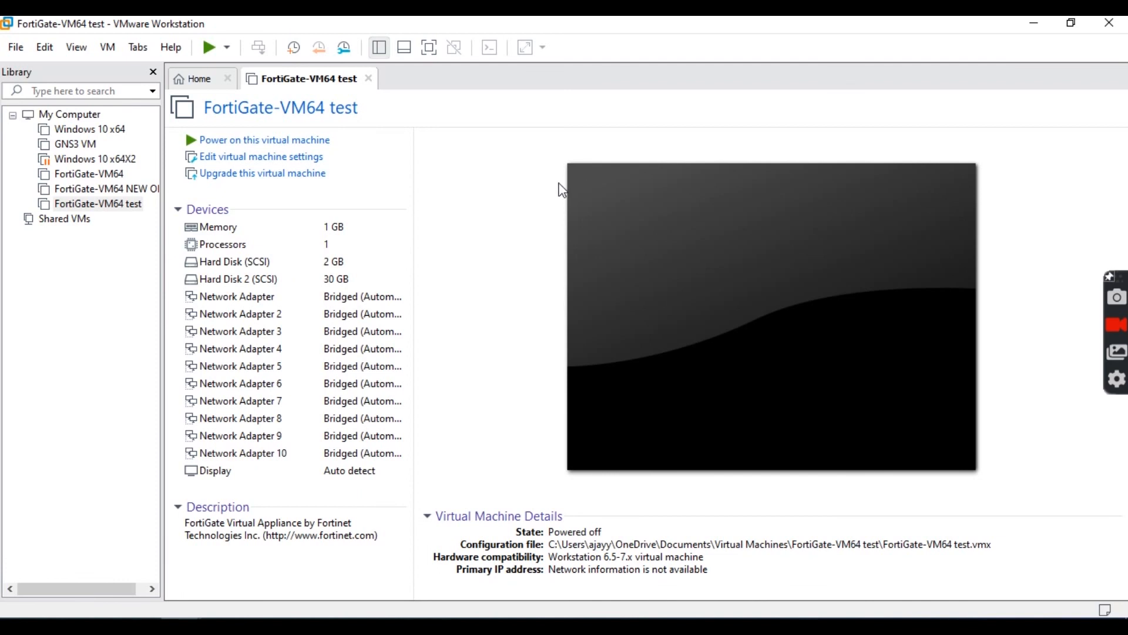